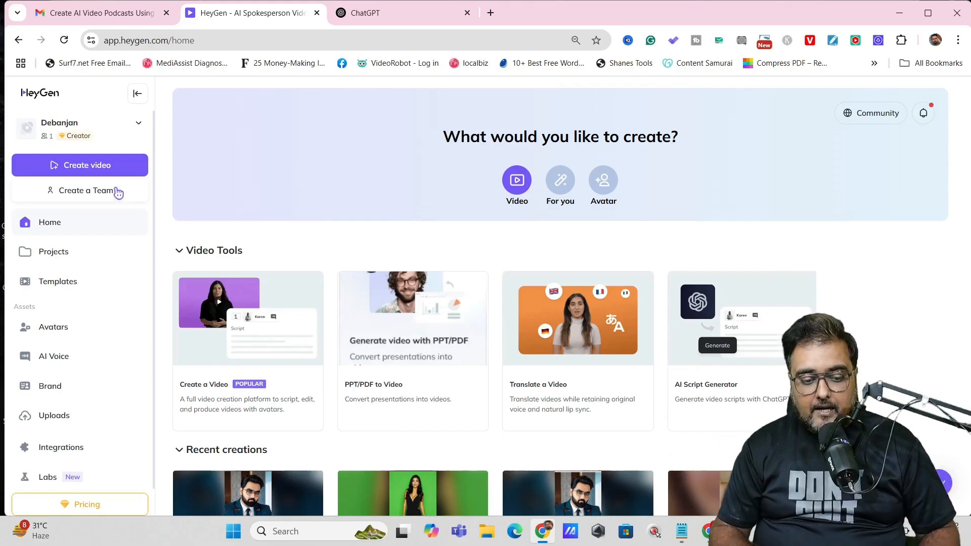
{"action": "mouse_move", "coordinate": [82, 355]}
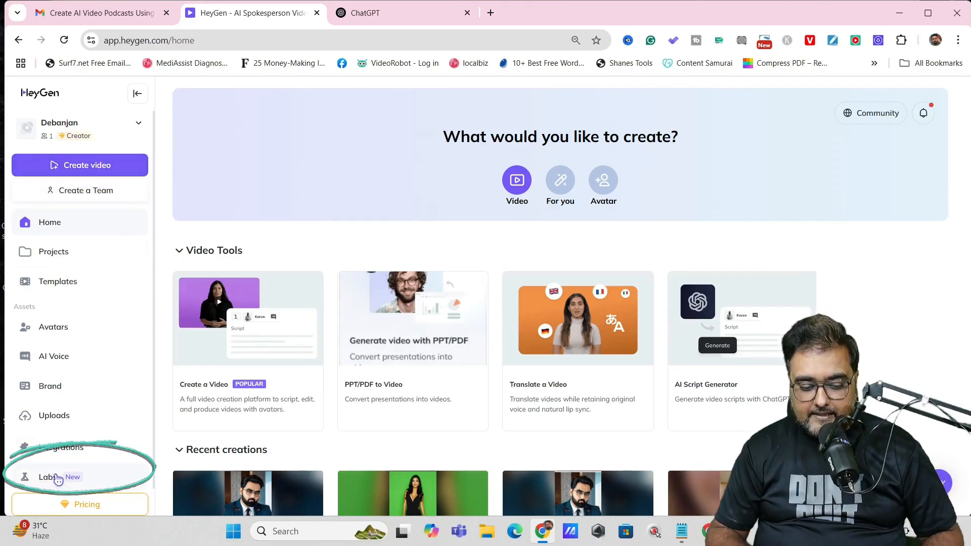
Start the Video Podcast generator from HeyGen's Labs section
{"action": "left_click", "coordinate": [50, 477]}
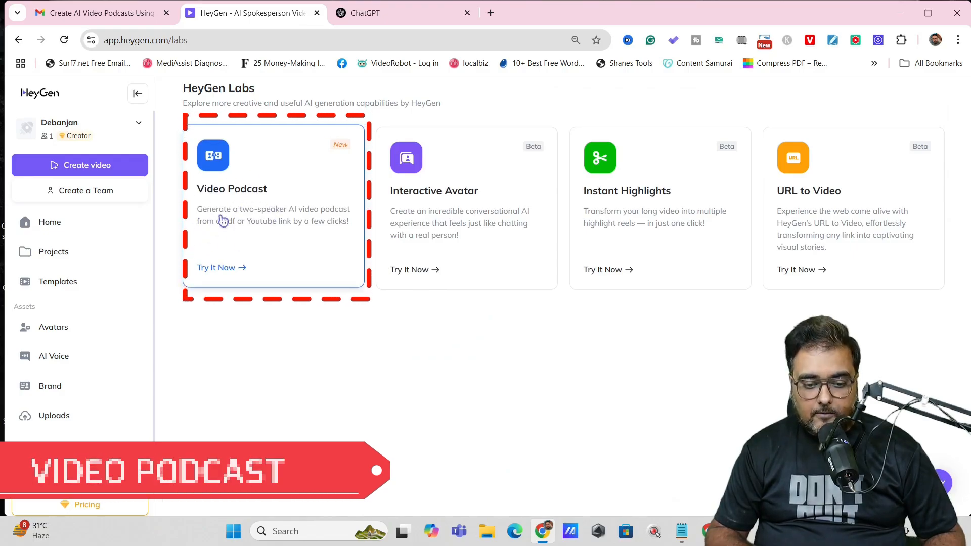
{"action": "left_click", "coordinate": [217, 267]}
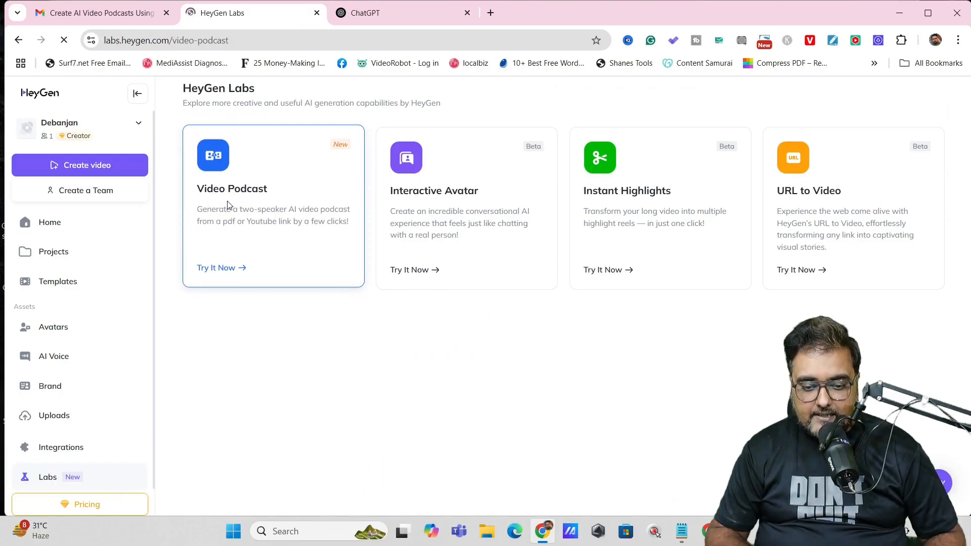
Load the Video Podcast creator page in HeyGen
{"action": "left_click", "coordinate": [216, 267]}
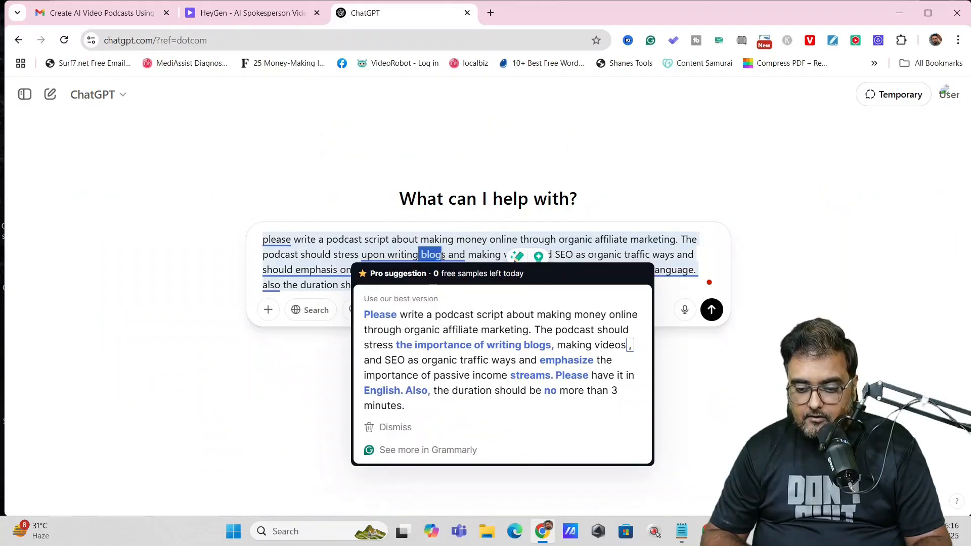
Submit the three-minute organic affiliate marketing script request and review ChatGPT's generated script
{"action": "left_click", "coordinate": [394, 427]}
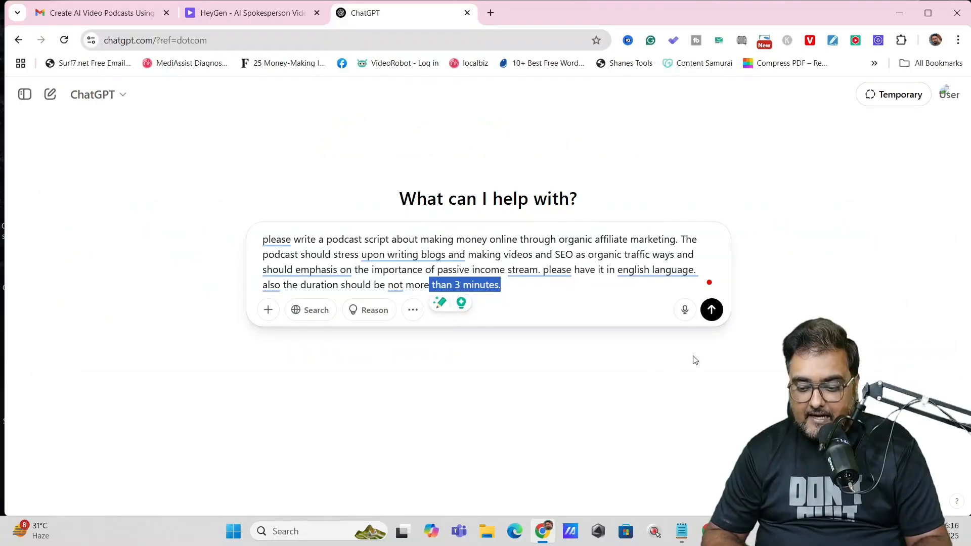
{"action": "left_click", "coordinate": [711, 309]}
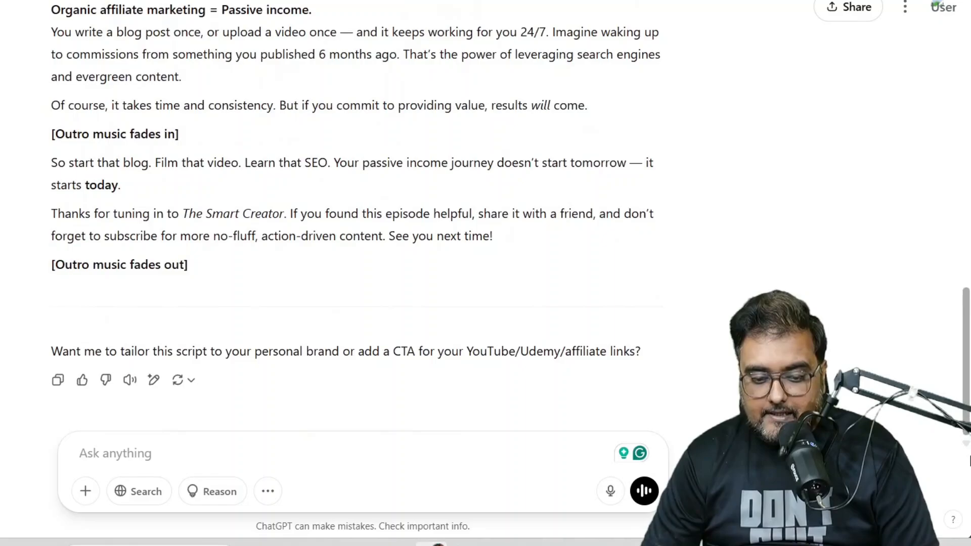
{"action": "scroll", "scroll_direction": "up", "scroll_amount": 3}
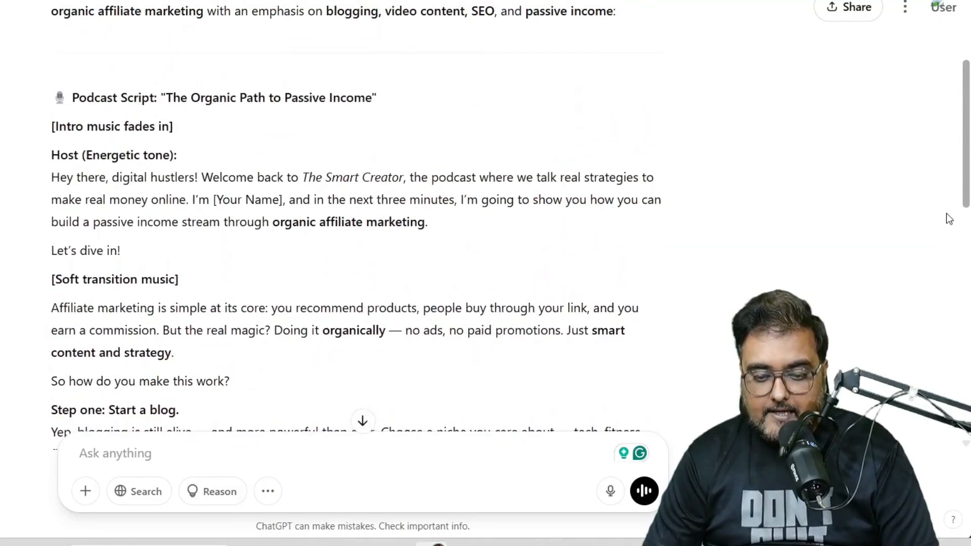
{"action": "scroll", "scroll_direction": "down", "scroll_amount": 3}
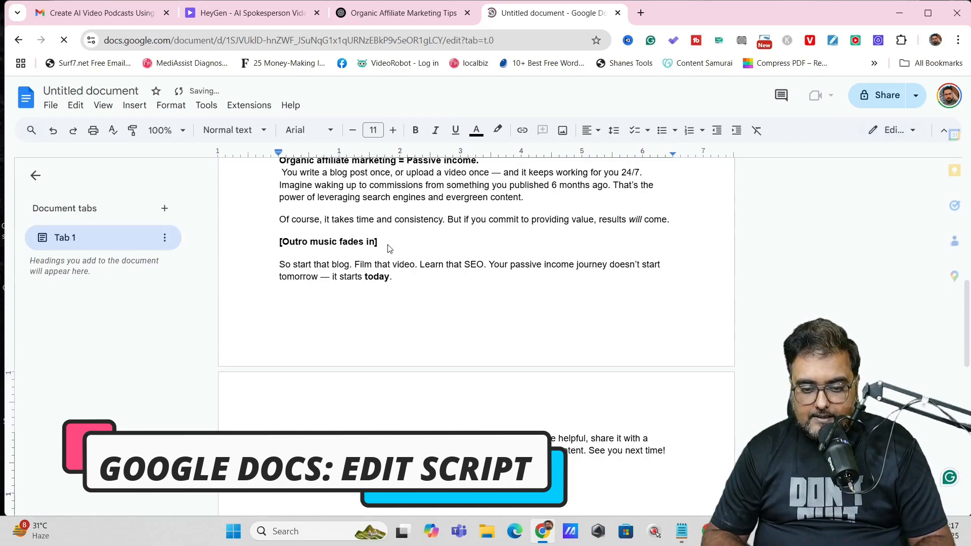
Remove the outro music cue from the script and download it as a PDF Document
{"action": "triple_click", "coordinate": [327, 242]}
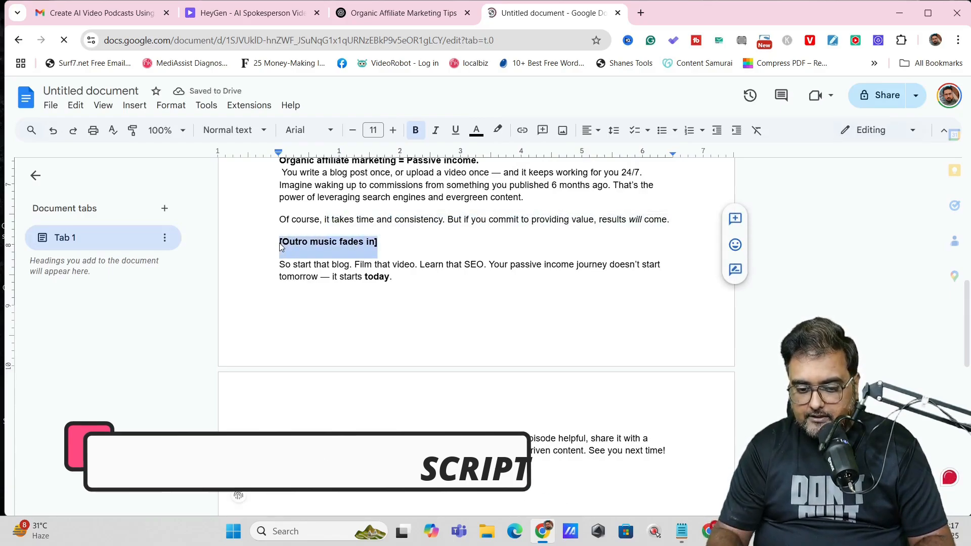
{"action": "scroll", "scroll_direction": "up", "scroll_amount": 3}
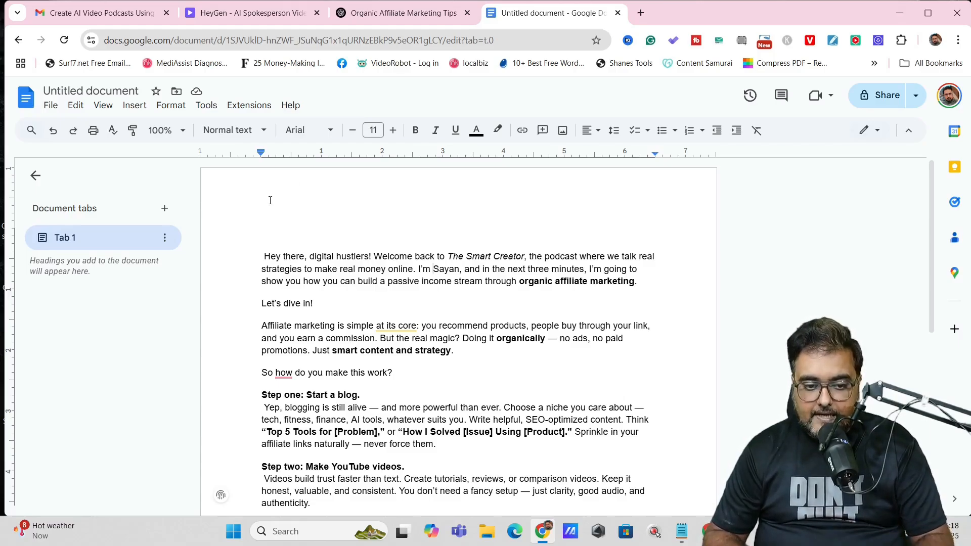
{"action": "left_click", "coordinate": [51, 104]}
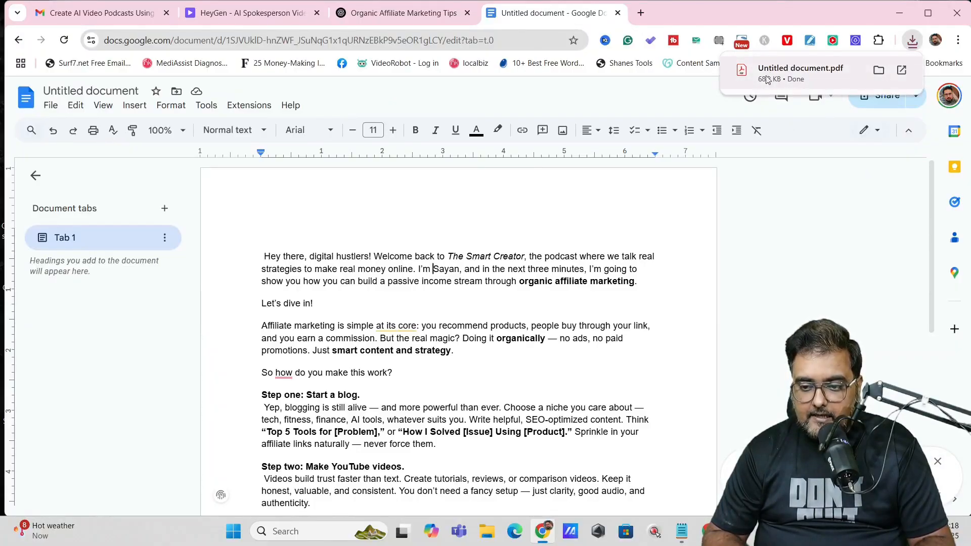
{"action": "left_click", "coordinate": [251, 13]}
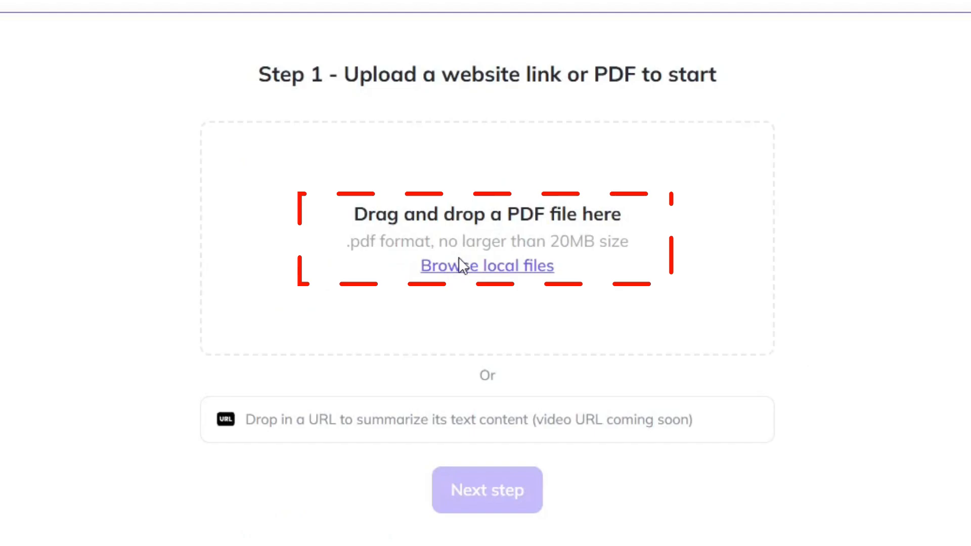
Upload the script PDF and choose a custom avatar look from My Avatars as Avatar 1
{"action": "left_click", "coordinate": [487, 266]}
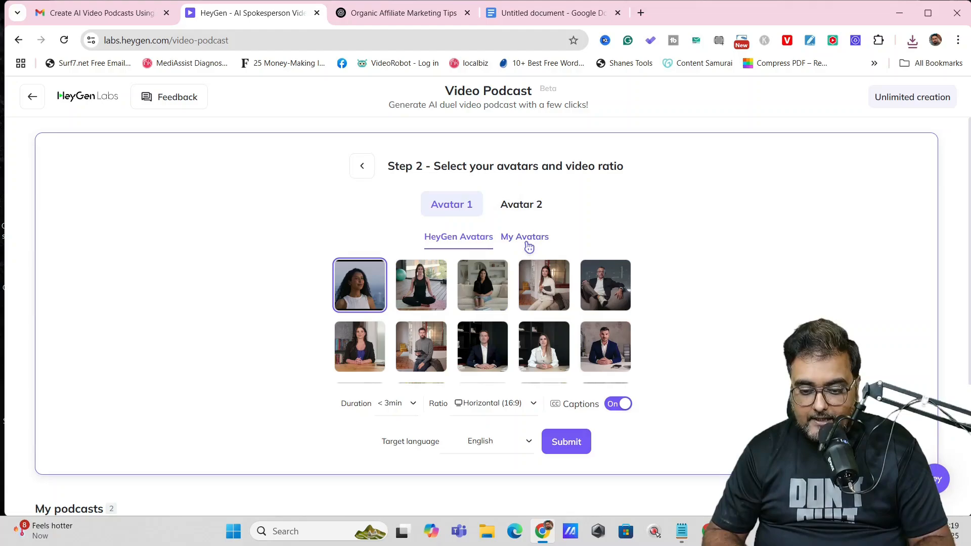
{"action": "left_click", "coordinate": [525, 237]}
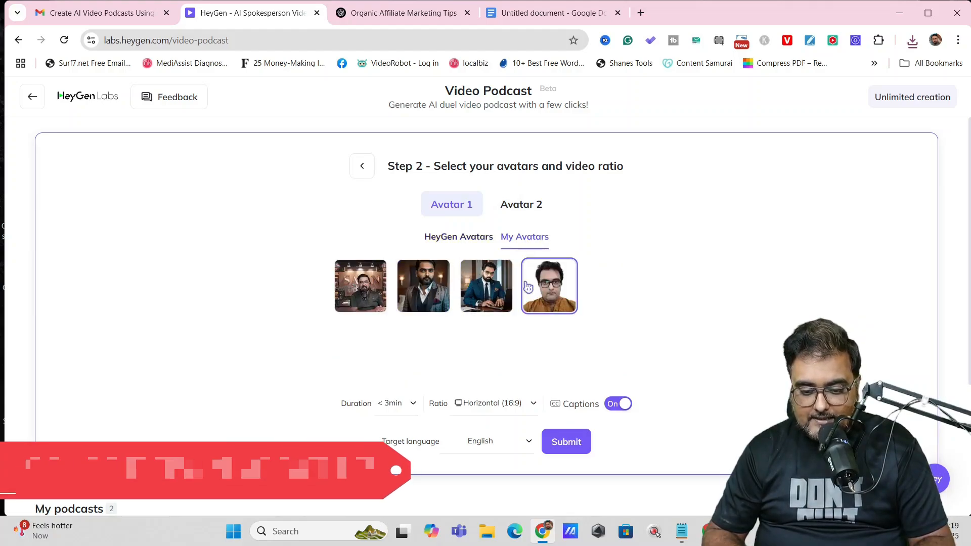
{"action": "left_click", "coordinate": [361, 285]}
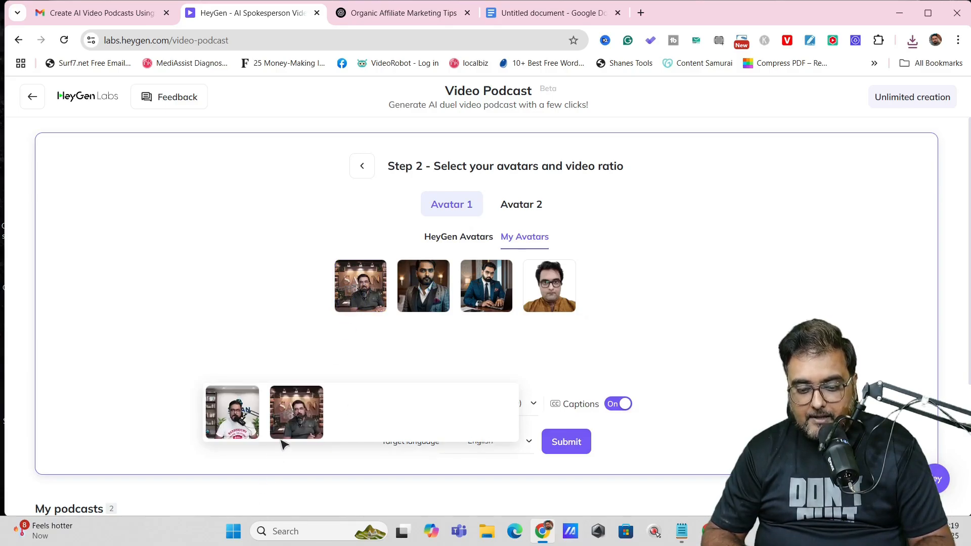
{"action": "left_click", "coordinate": [297, 411]}
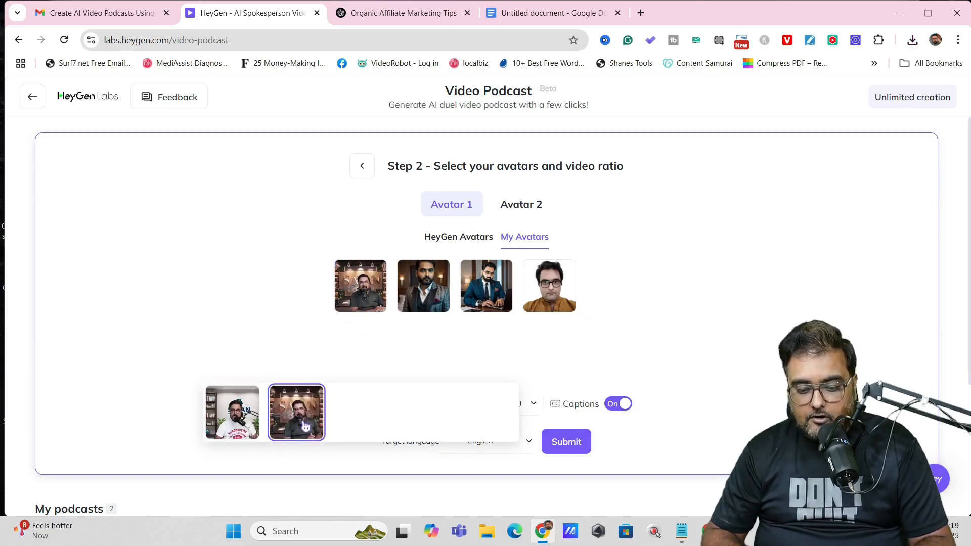
{"action": "left_click", "coordinate": [232, 411]}
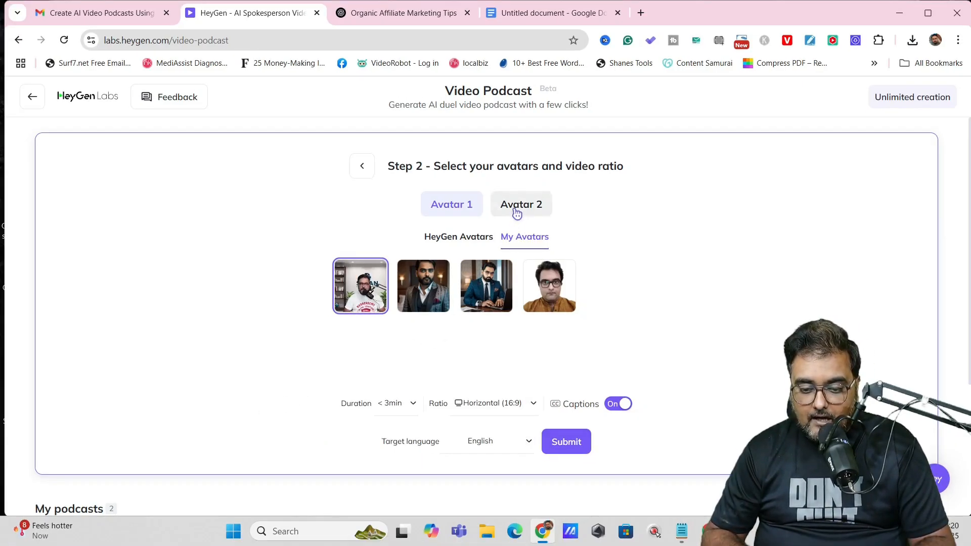
Choose the stock female presenter in the white blazer as Avatar 2
{"action": "left_click", "coordinate": [458, 236]}
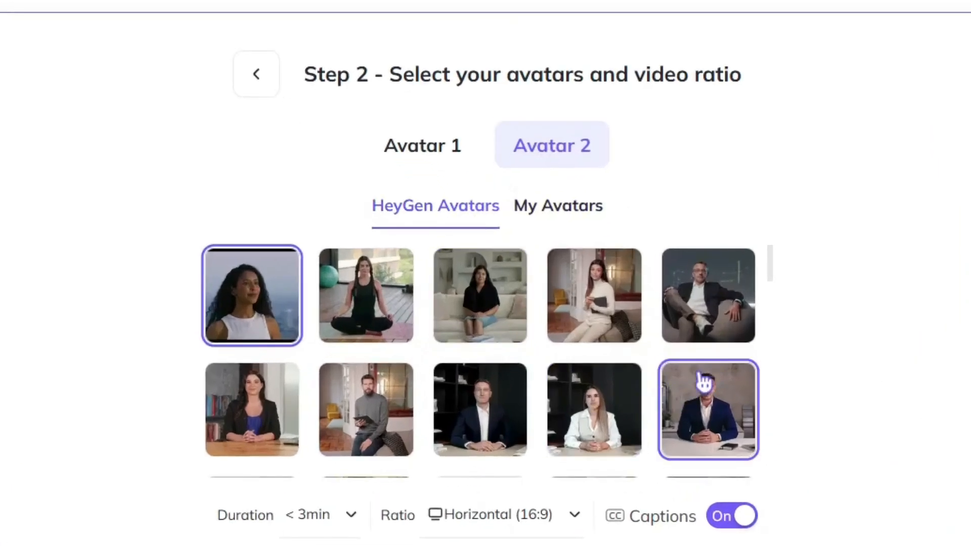
{"action": "left_click", "coordinate": [594, 410]}
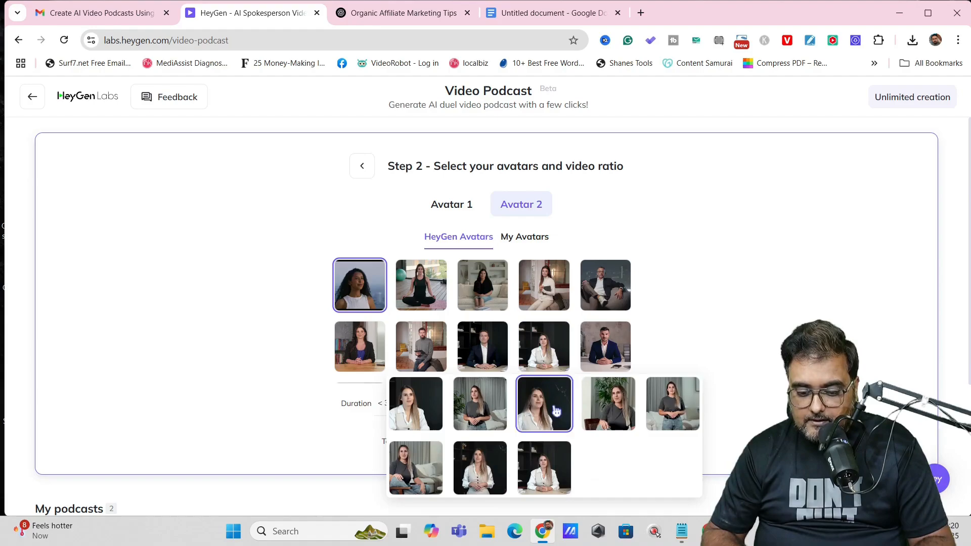
{"action": "left_click", "coordinate": [416, 468]}
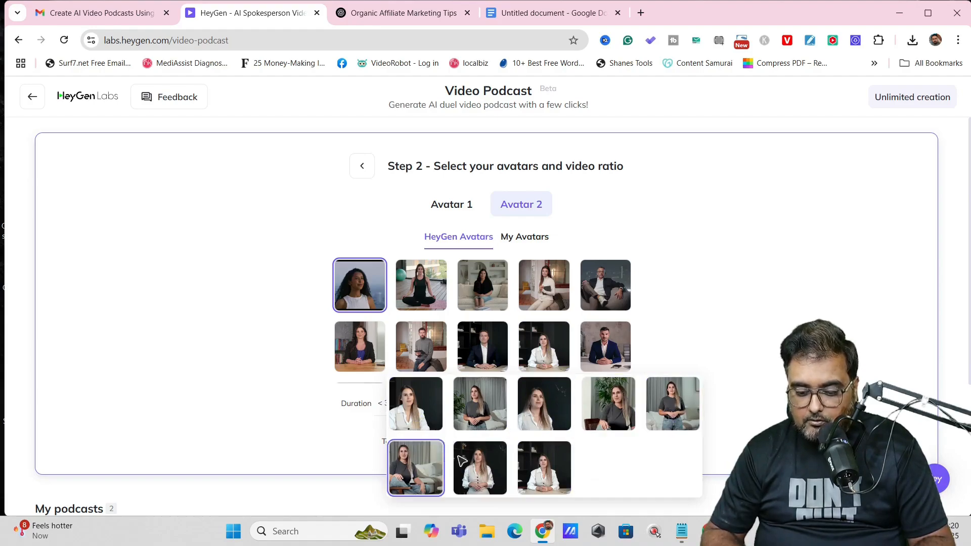
{"action": "left_click", "coordinate": [545, 468]}
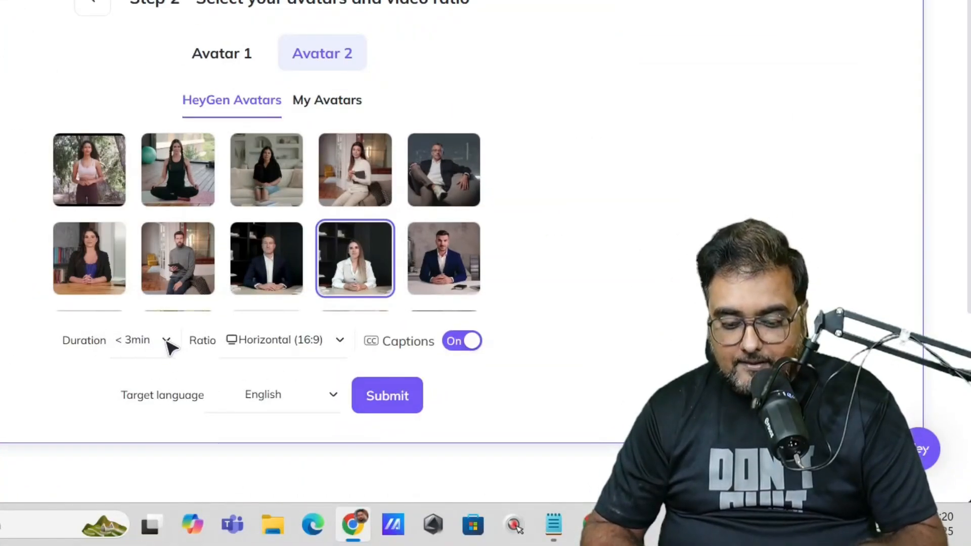
Keep the video aspect ratio at Horizontal (16:9)
{"action": "left_click", "coordinate": [143, 340]}
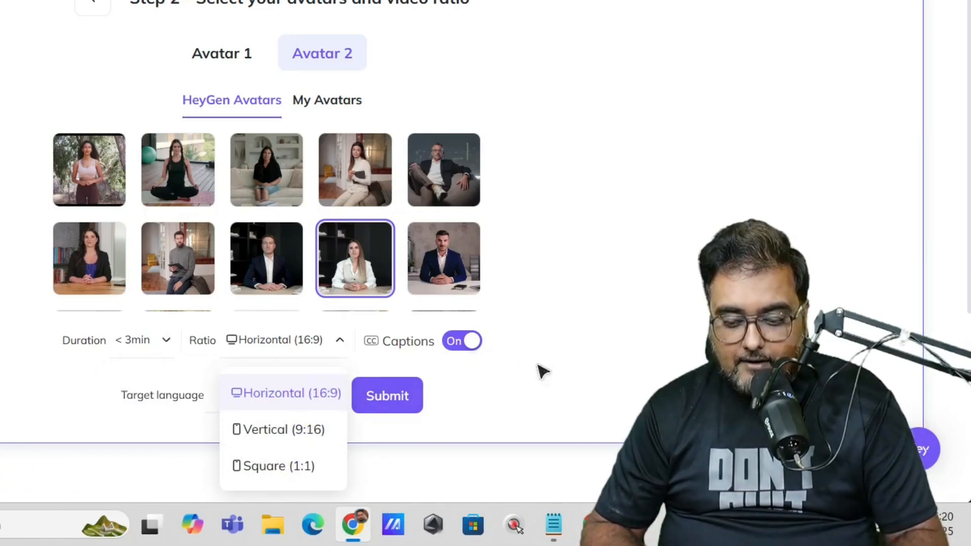
{"action": "left_click", "coordinate": [284, 393]}
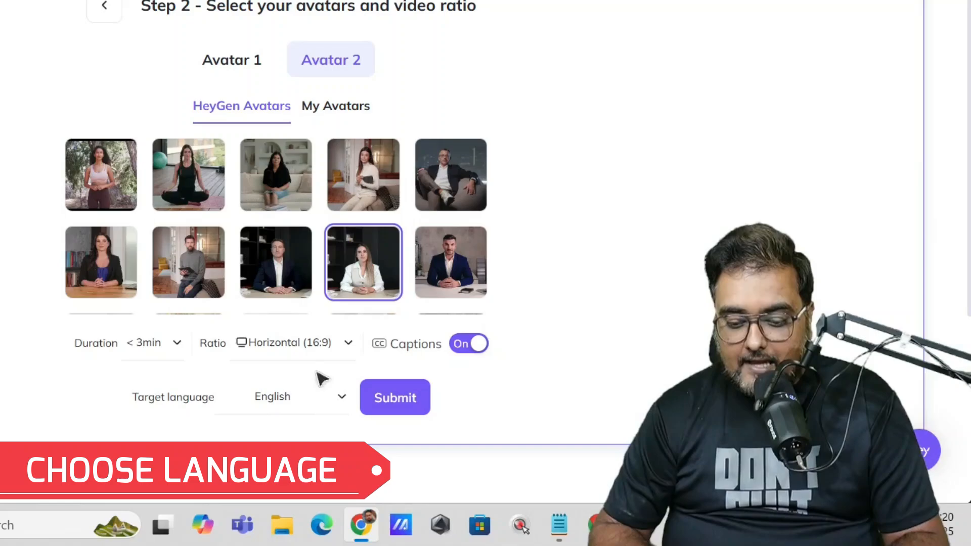
{"action": "mouse_move", "coordinate": [394, 398]}
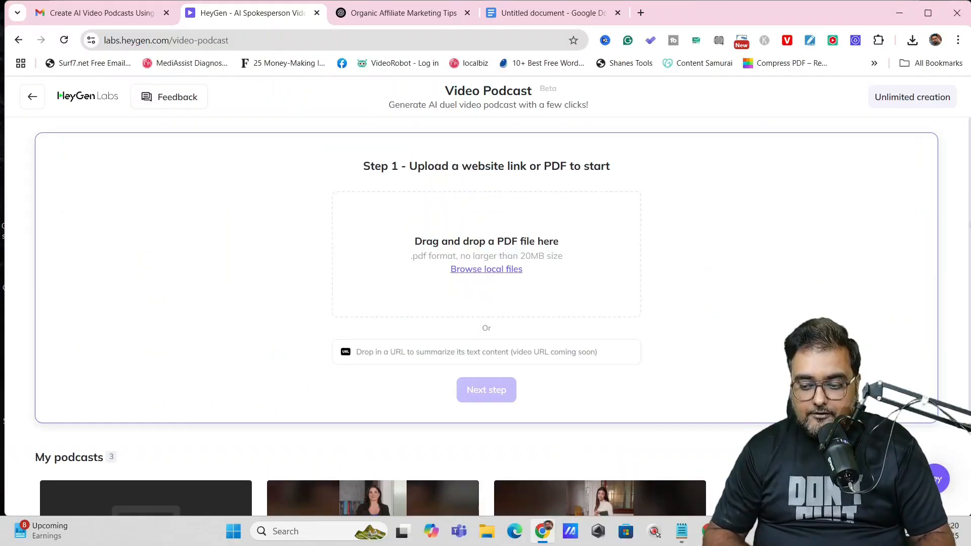
Locate the Opus Pro Alternatives podcast in My podcasts and bring up its preview
{"action": "scroll", "scroll_direction": "down", "scroll_amount": 3}
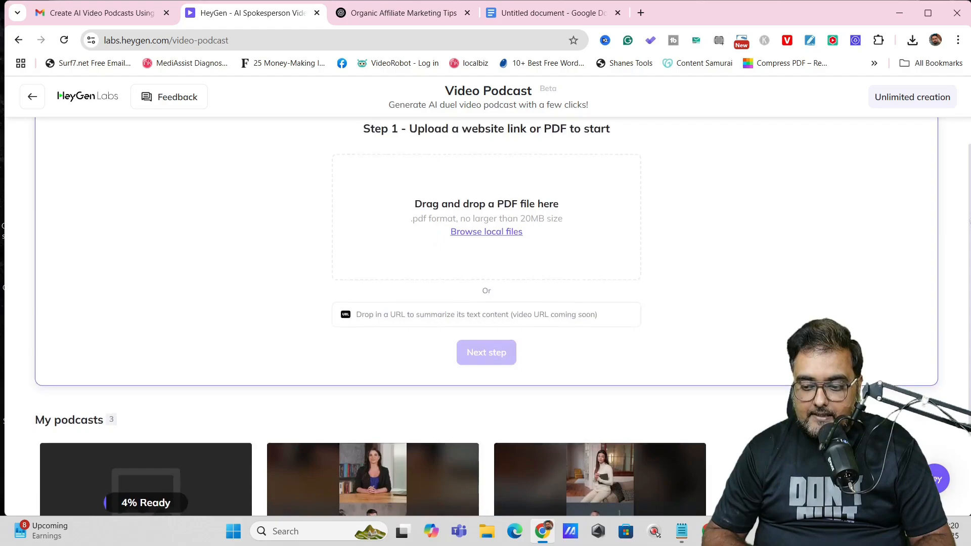
{"action": "scroll", "scroll_direction": "down", "scroll_amount": 3}
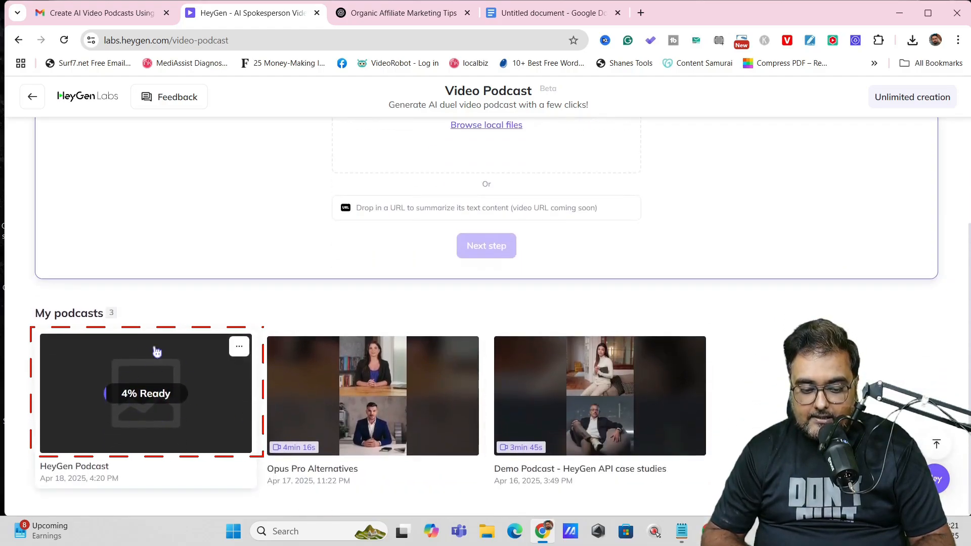
{"action": "mouse_move", "coordinate": [186, 377]}
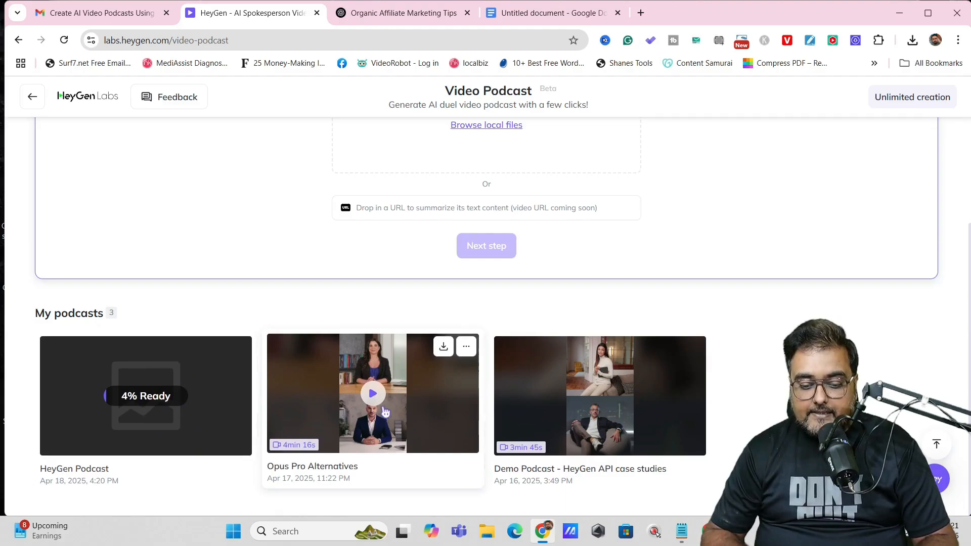
{"action": "mouse_move", "coordinate": [424, 411]}
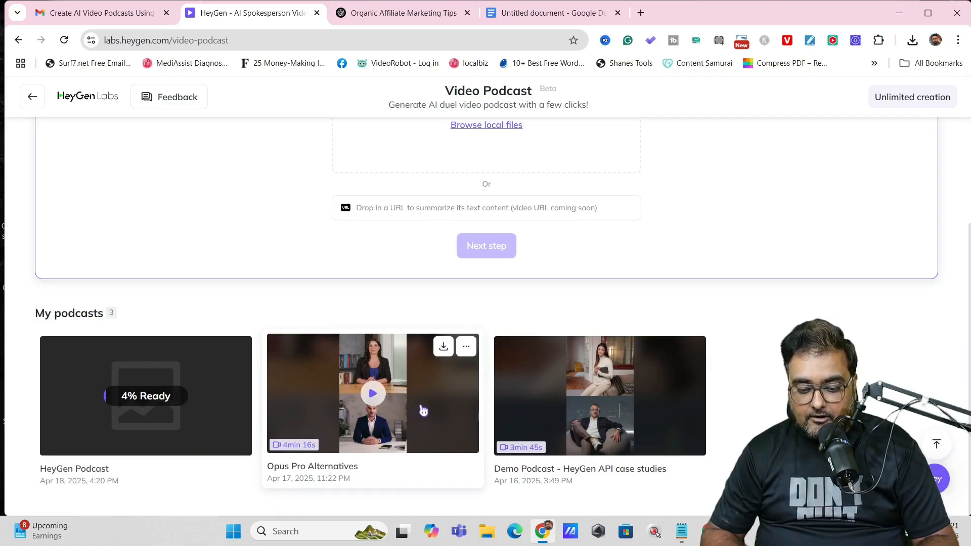
{"action": "left_click", "coordinate": [372, 394]}
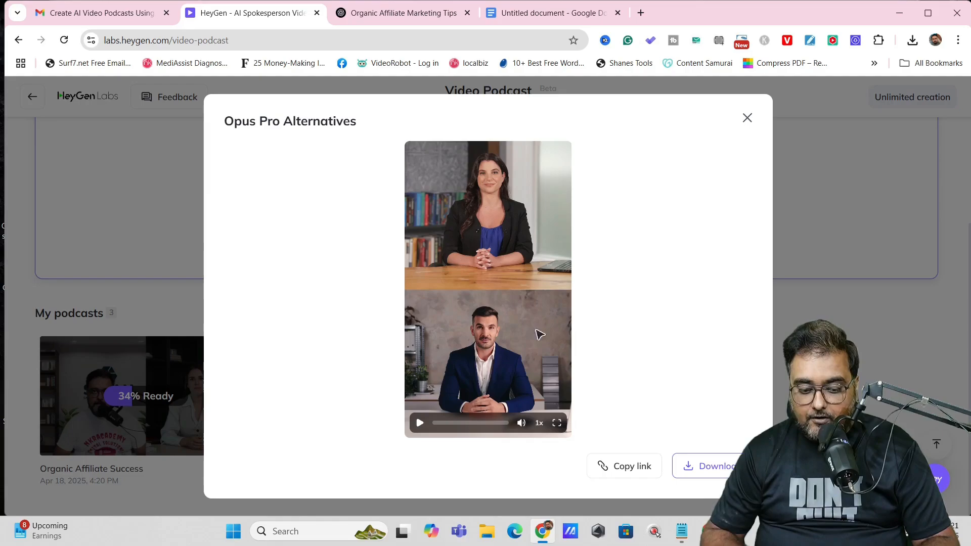
Play and pause the Opus Pro Alternatives preview, then copy its share link
{"action": "left_click", "coordinate": [420, 422]}
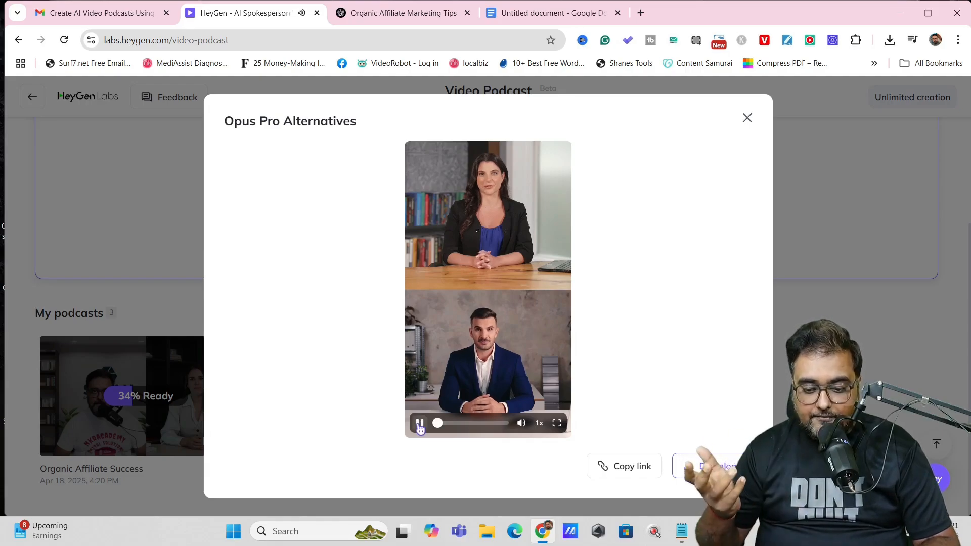
{"action": "left_click", "coordinate": [420, 423]}
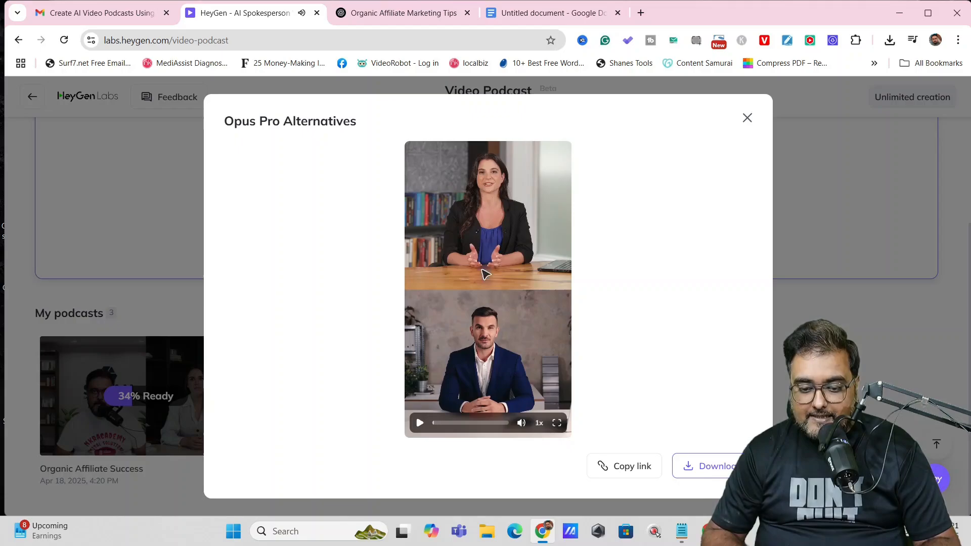
{"action": "mouse_move", "coordinate": [519, 330]}
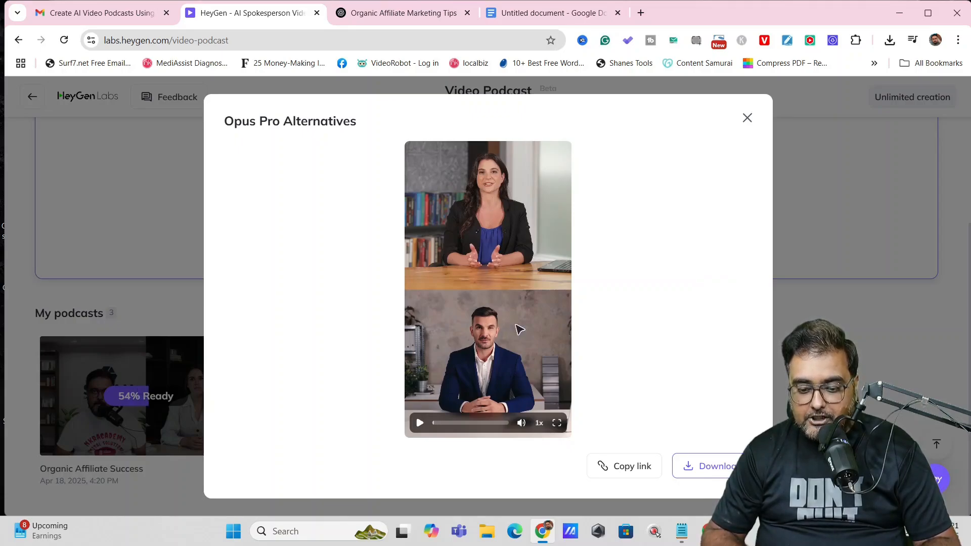
{"action": "left_click", "coordinate": [420, 423]}
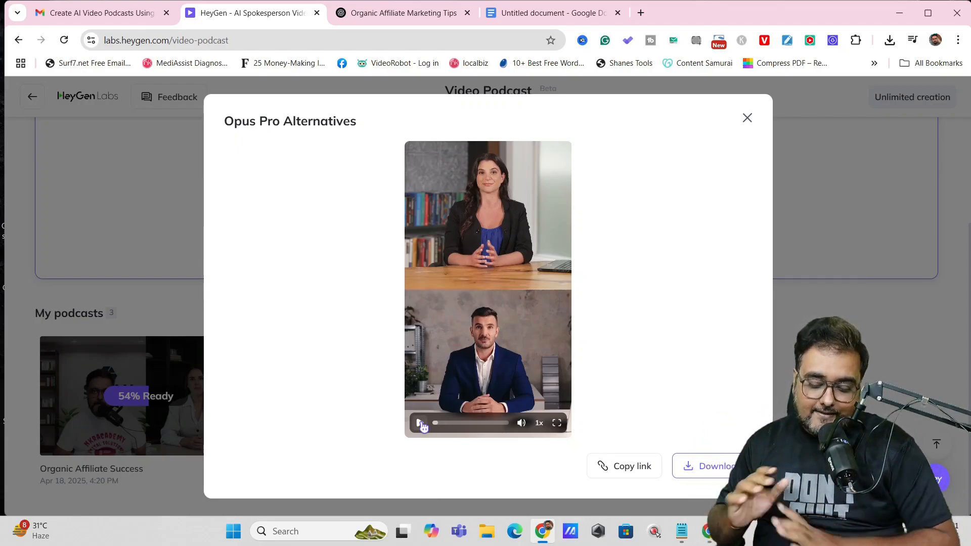
{"action": "left_click", "coordinate": [420, 423]}
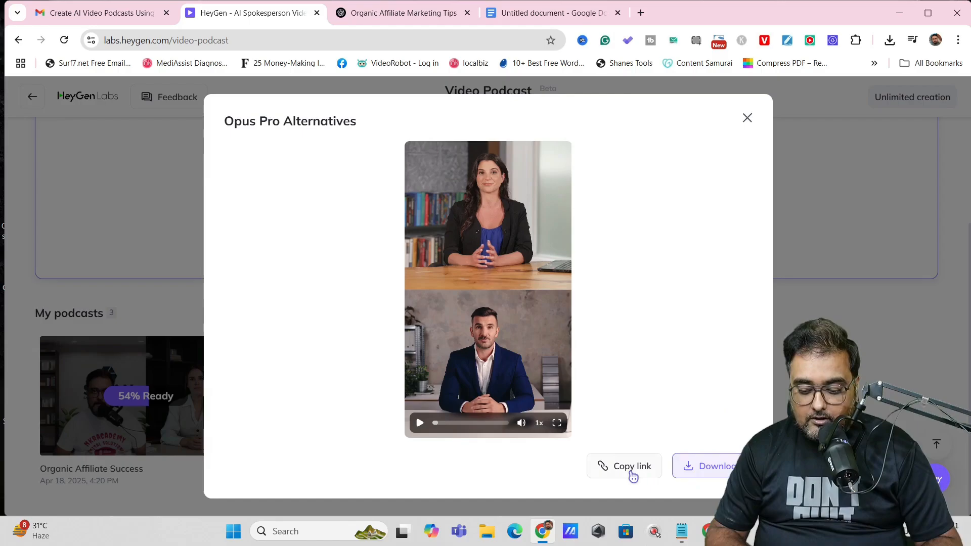
{"action": "left_click", "coordinate": [747, 118]}
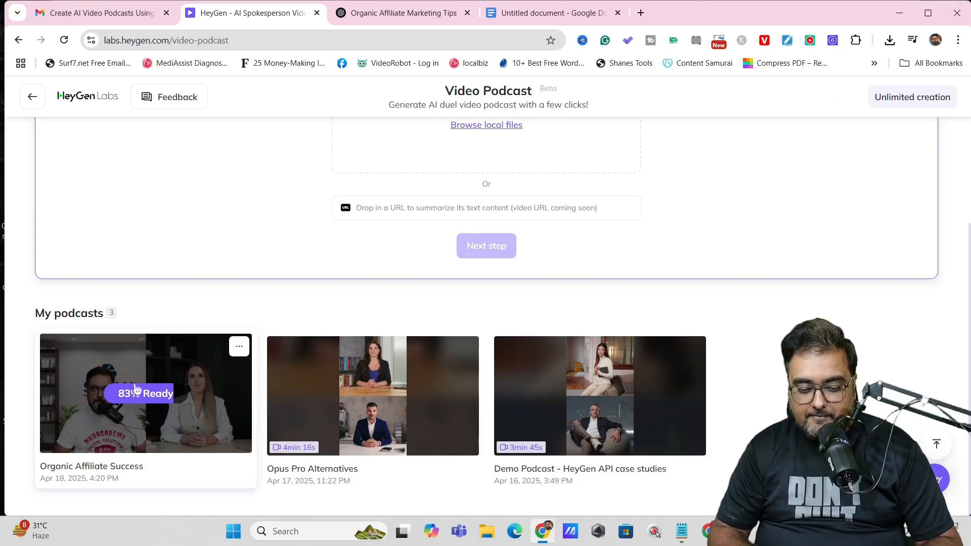
{"action": "mouse_move", "coordinate": [176, 430]}
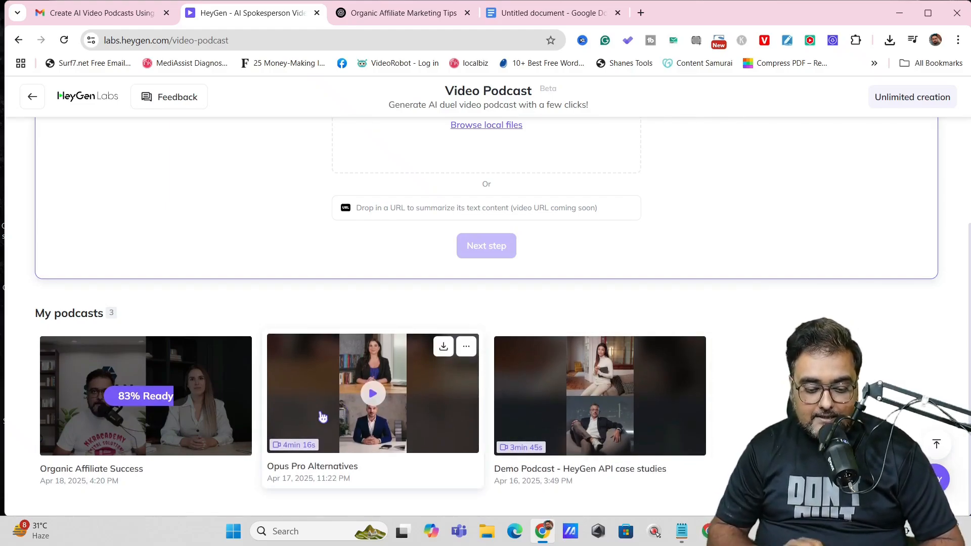
{"action": "mouse_move", "coordinate": [189, 403]}
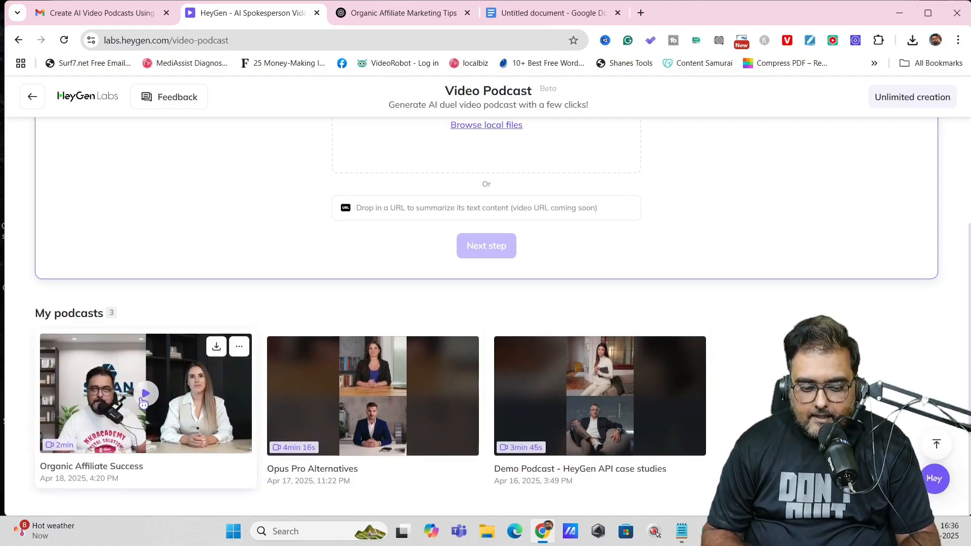
Download the Organic Affiliate Success podcast and launch the file from Chrome's downloads panel
{"action": "left_click", "coordinate": [216, 346]}
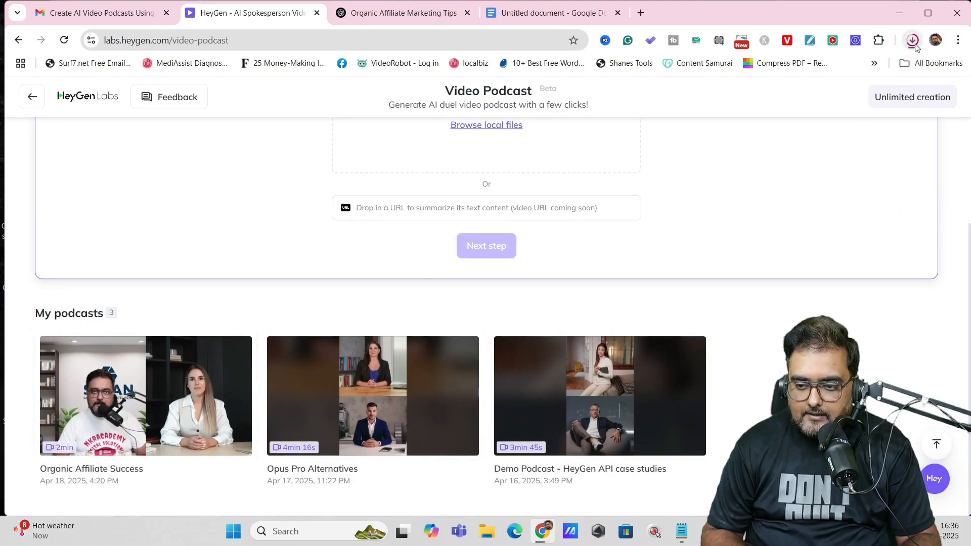
{"action": "left_click", "coordinate": [913, 41]}
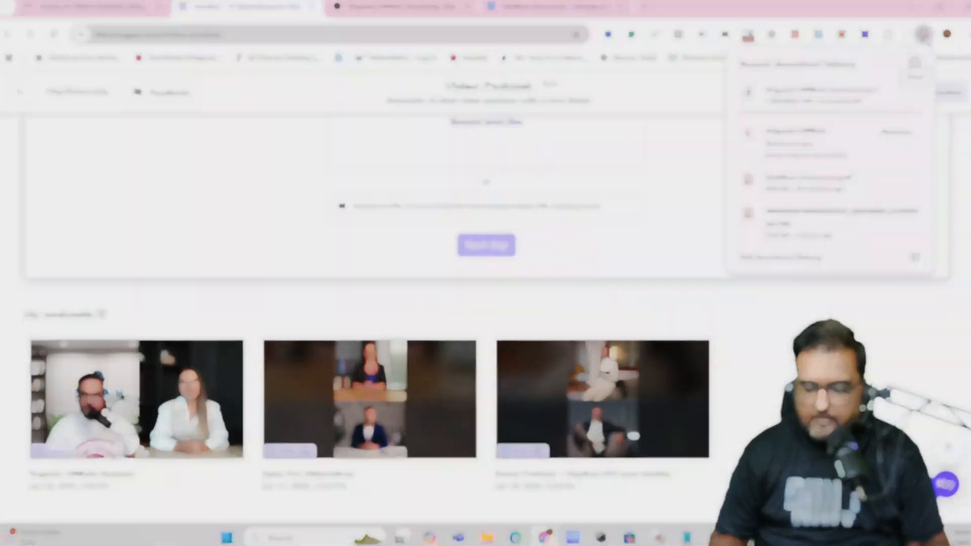
{"action": "left_click", "coordinate": [135, 399]}
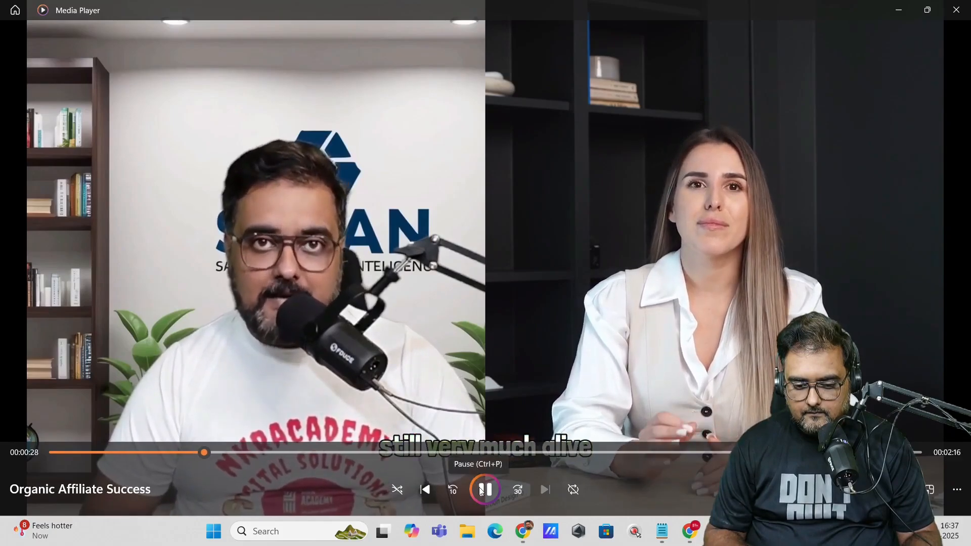
Pause the podcast playback twice around 35 seconds, then close Media Player
{"action": "left_click", "coordinate": [484, 489]}
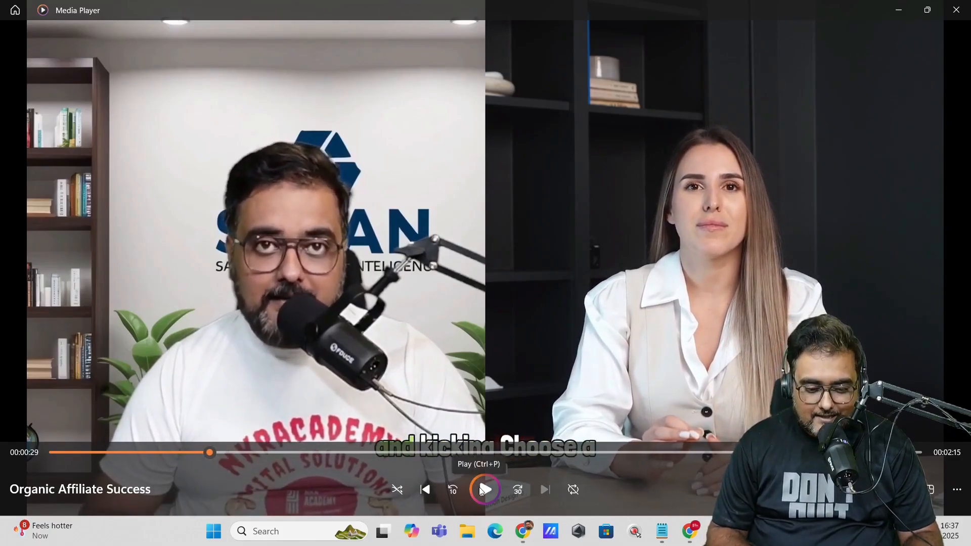
{"action": "mouse_move", "coordinate": [304, 214]}
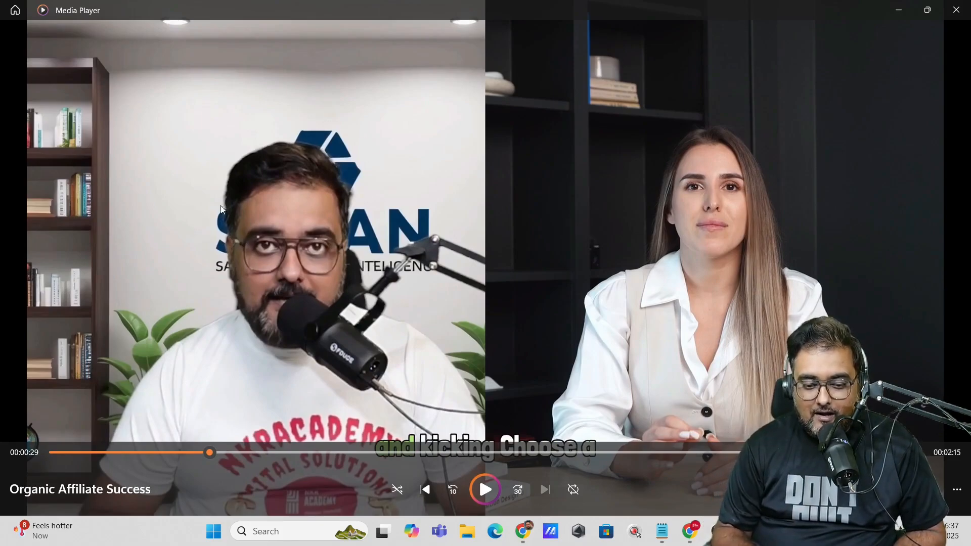
{"action": "mouse_move", "coordinate": [321, 245]}
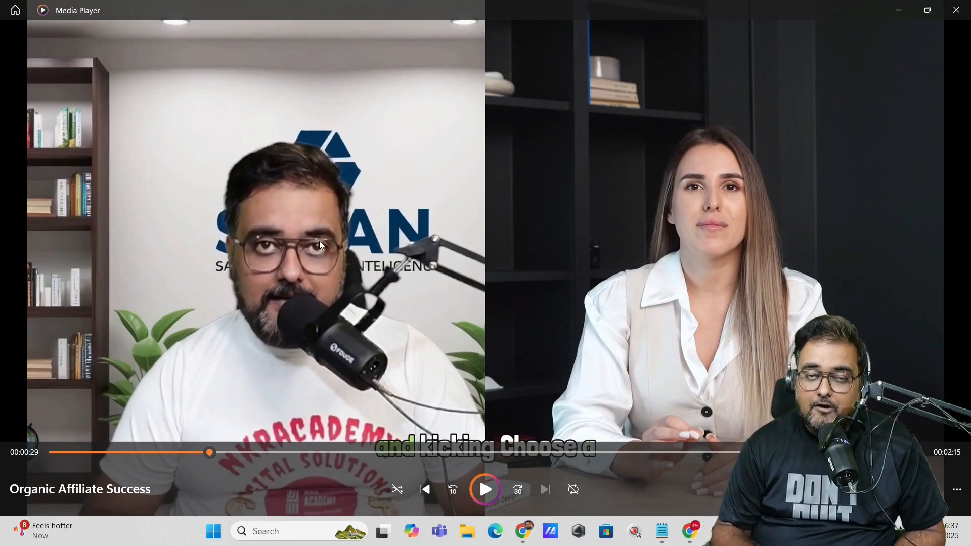
{"action": "mouse_move", "coordinate": [565, 161]}
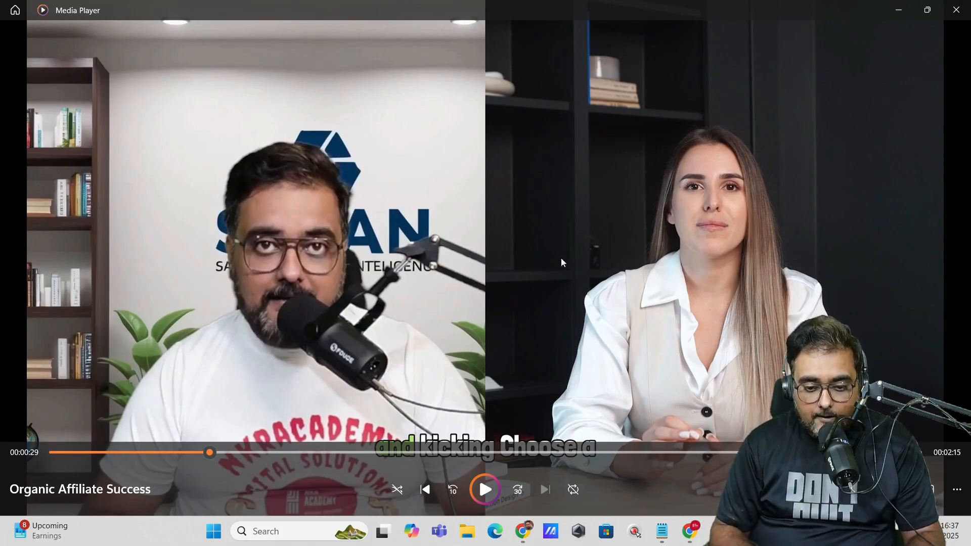
{"action": "mouse_move", "coordinate": [589, 215]}
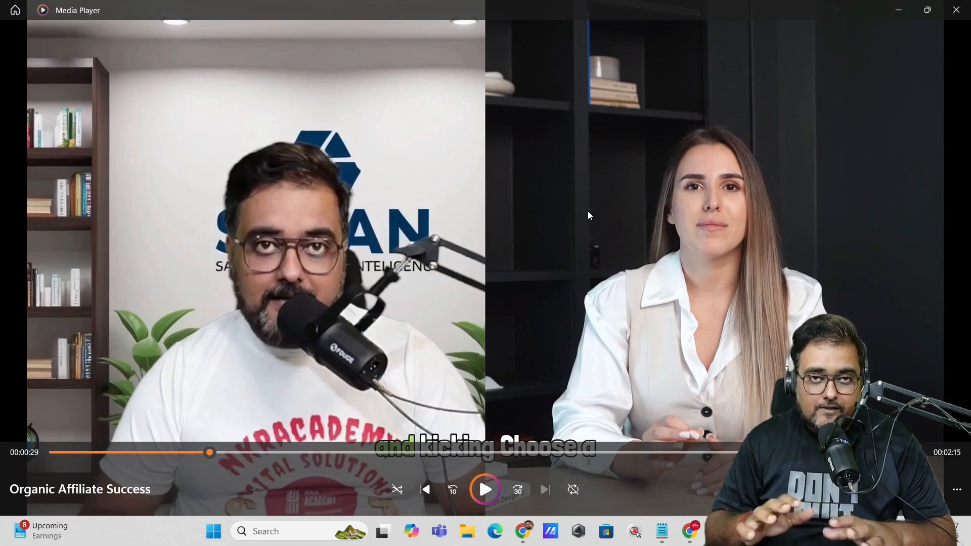
{"action": "mouse_move", "coordinate": [753, 154]}
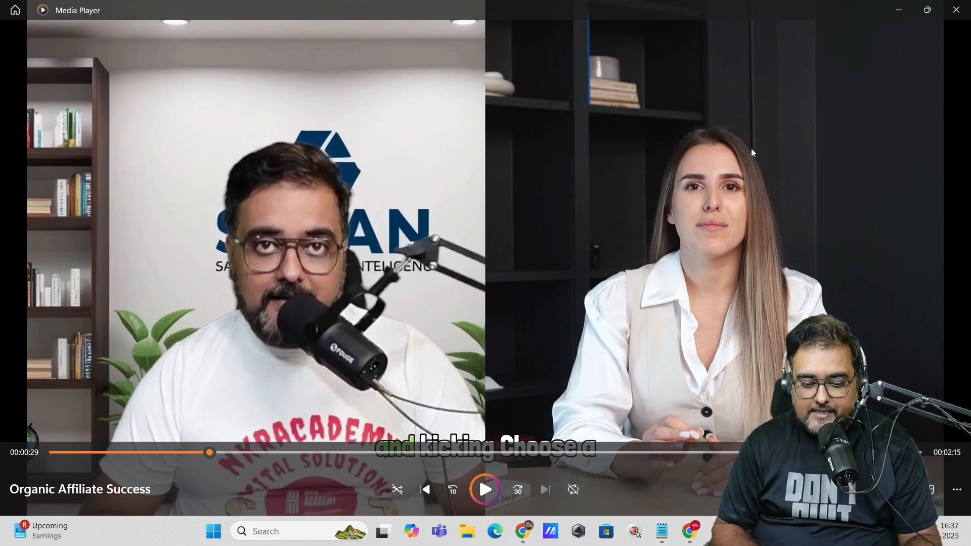
{"action": "mouse_move", "coordinate": [327, 264]}
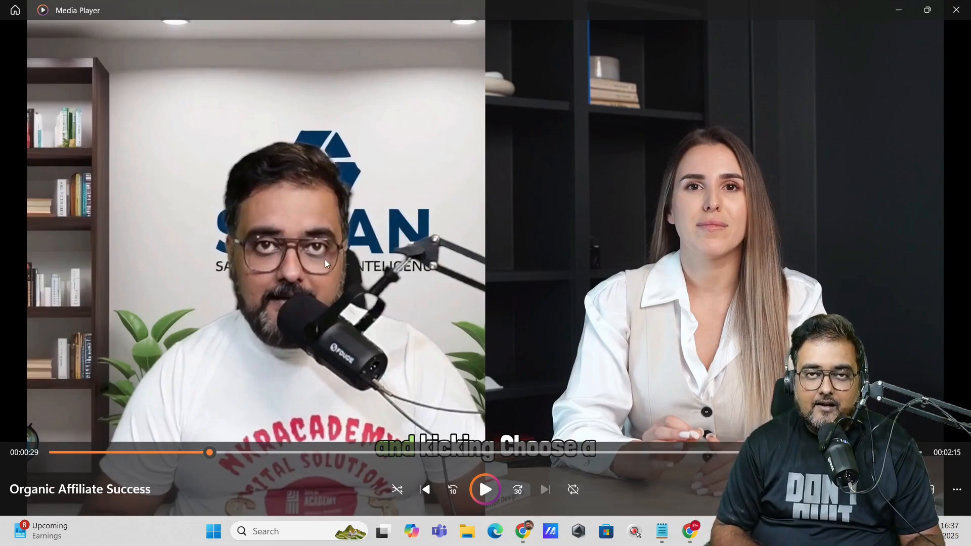
{"action": "mouse_move", "coordinate": [305, 321]}
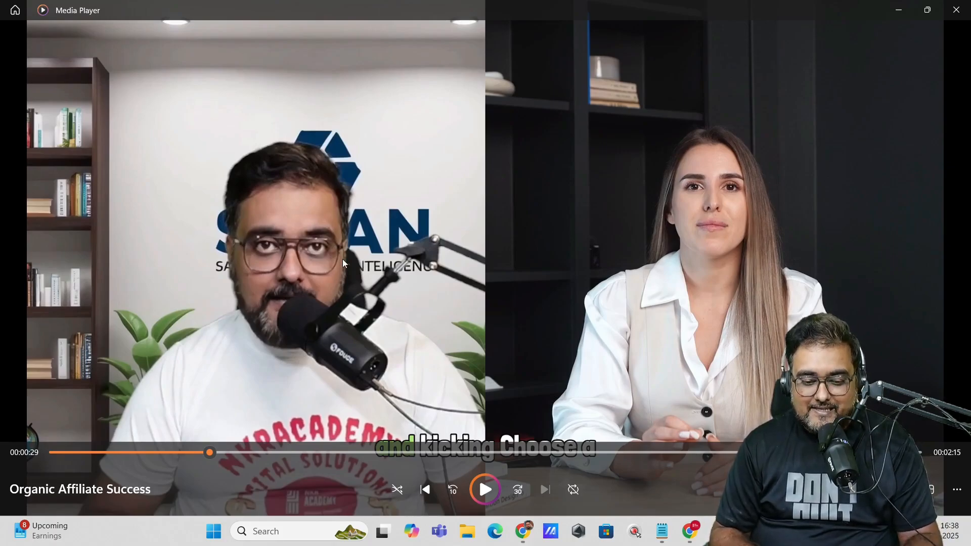
{"action": "mouse_move", "coordinate": [298, 434]}
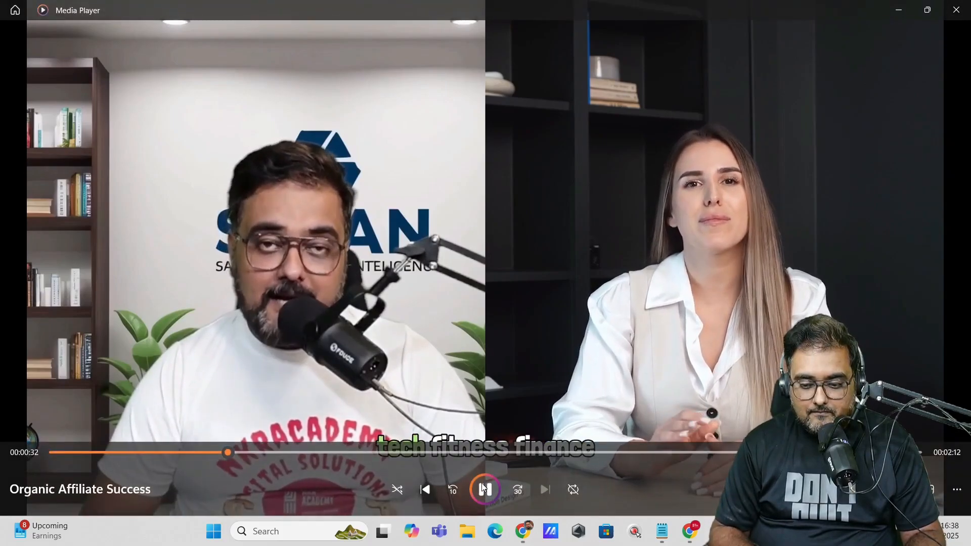
{"action": "left_click", "coordinate": [485, 490]}
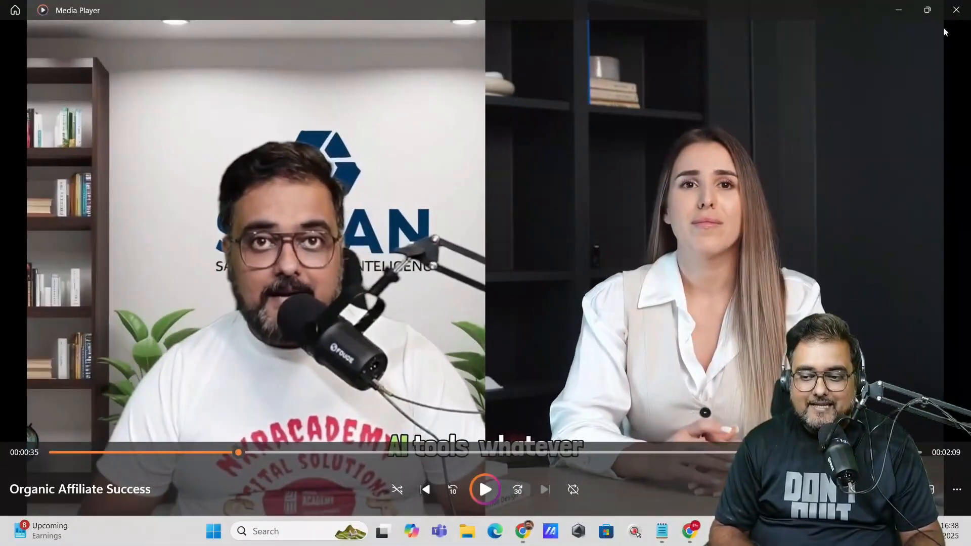
{"action": "mouse_move", "coordinate": [956, 10]}
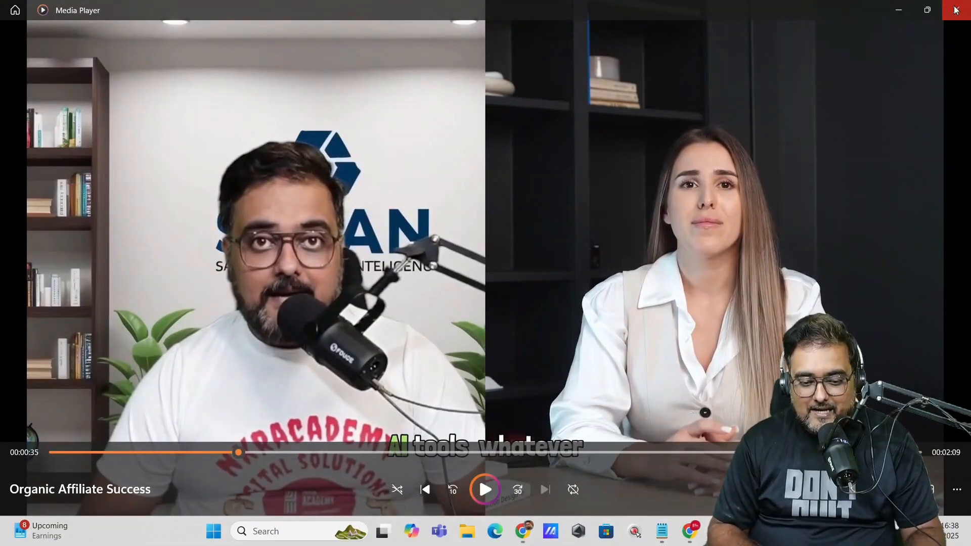
{"action": "left_click", "coordinate": [956, 10]}
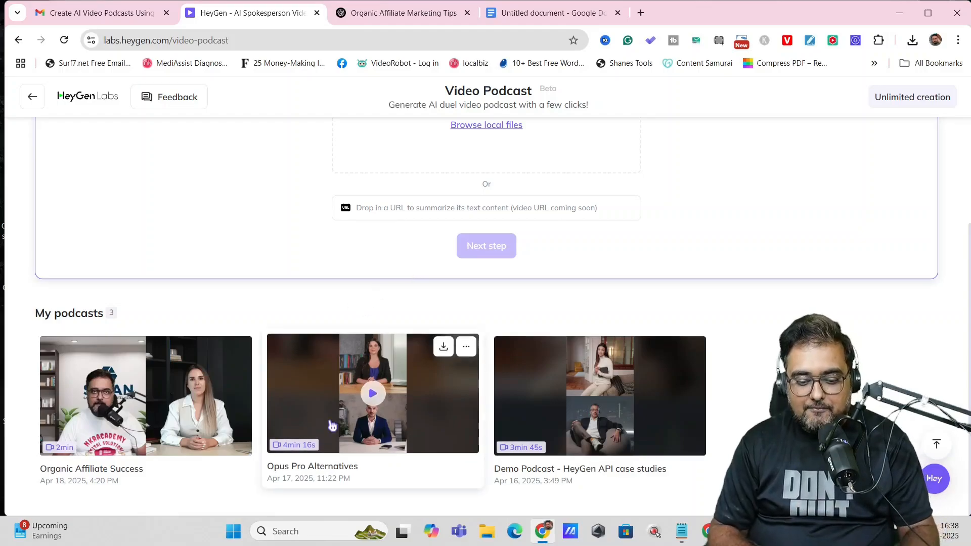